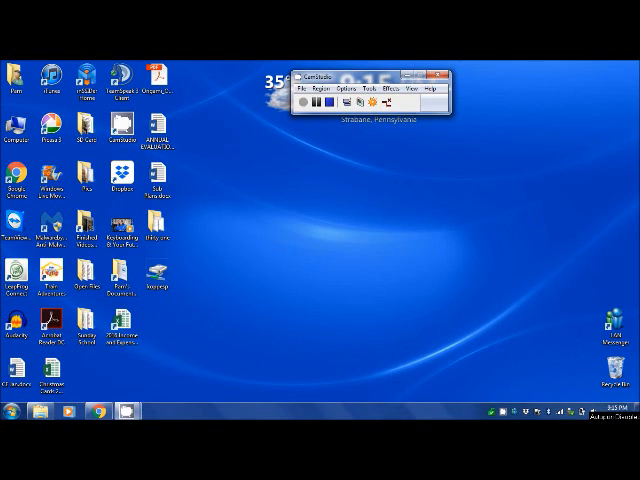
# Open the report folder and open President Report.docx in Word.
pyautogui.click(157, 278)
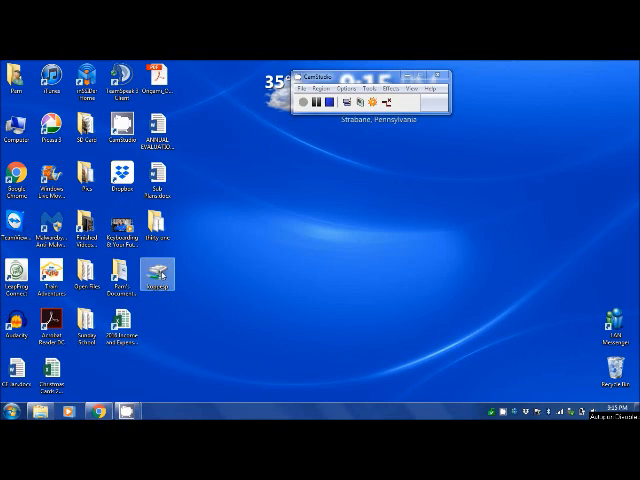
pyautogui.doubleClick(159, 280)
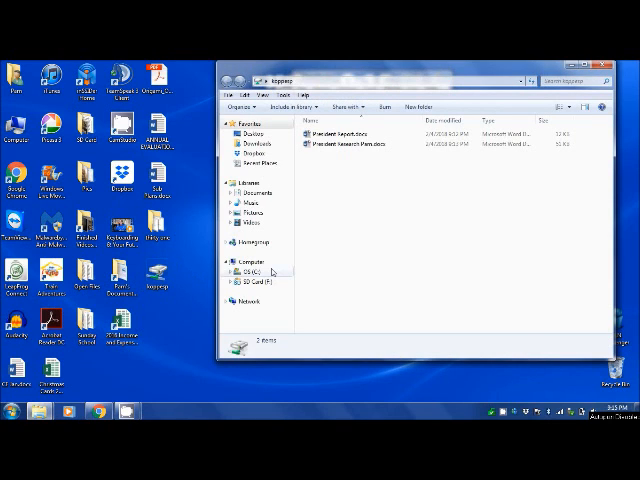
pyautogui.click(355, 149)
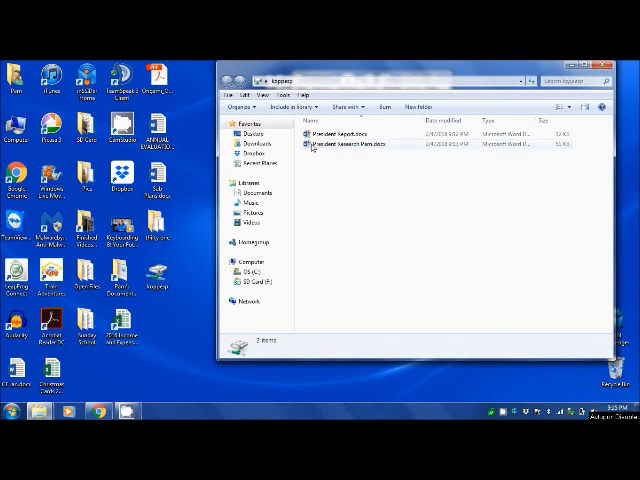
pyautogui.doubleClick(350, 135)
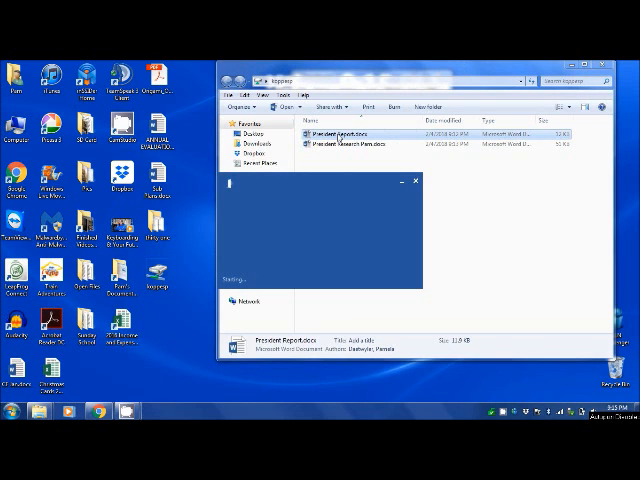
# Set all the report text to Arial, size 14.
pyautogui.doubleClick(340, 132)
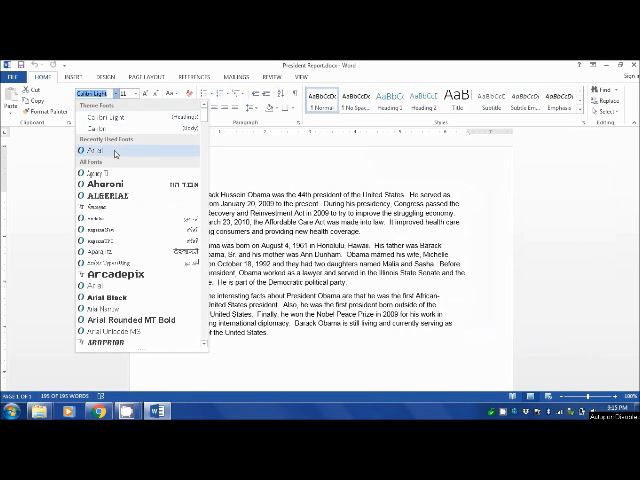
pyautogui.click(92, 149)
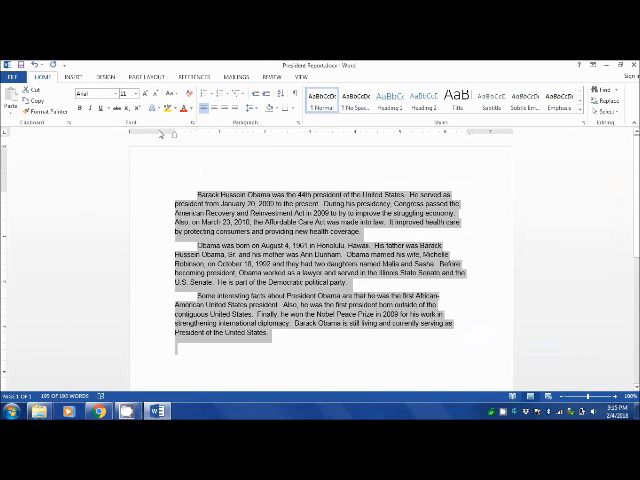
pyautogui.click(133, 93)
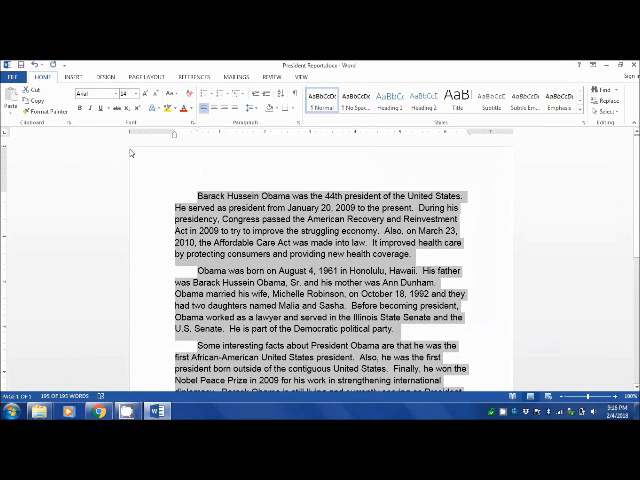
pyautogui.moveTo(187, 204)
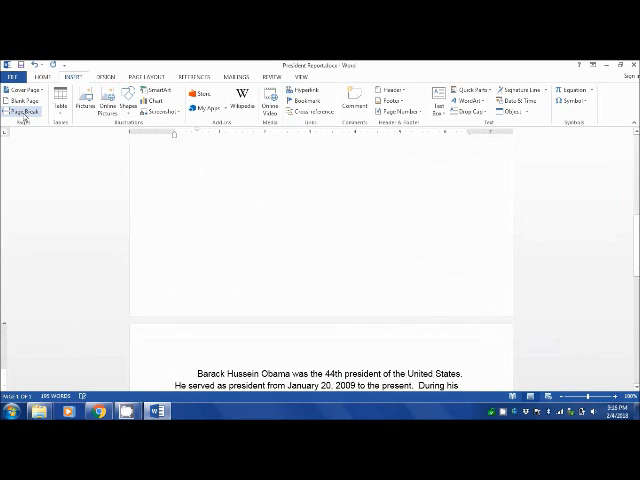
# Insert a page break before the report text, leaving a blank first page.
pyautogui.click(16, 104)
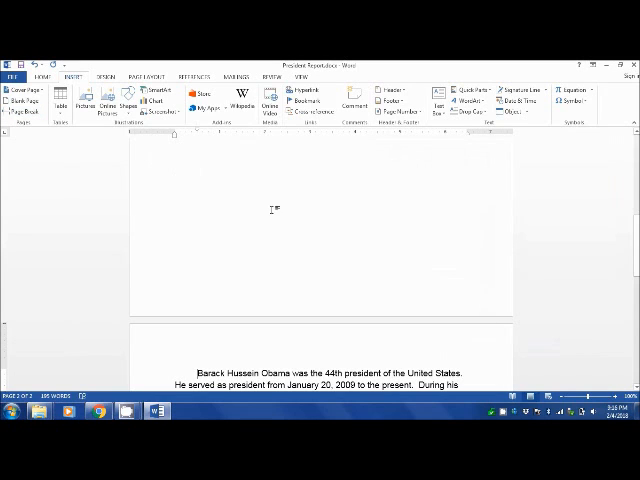
pyautogui.scroll(-3)
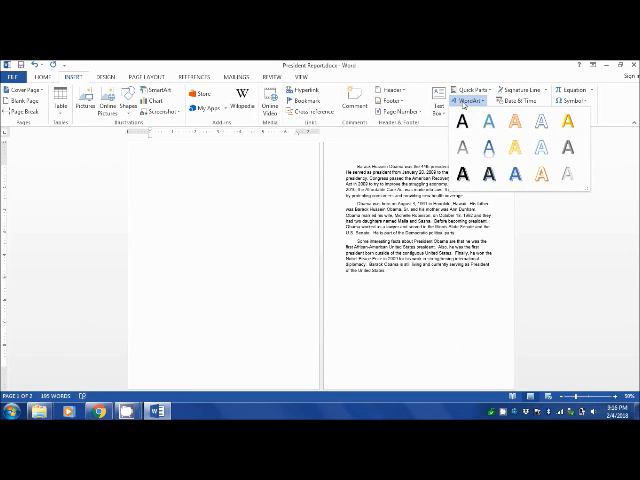
# Add a WordArt title on the blank page reading 'President Obama'.
pyautogui.click(466, 120)
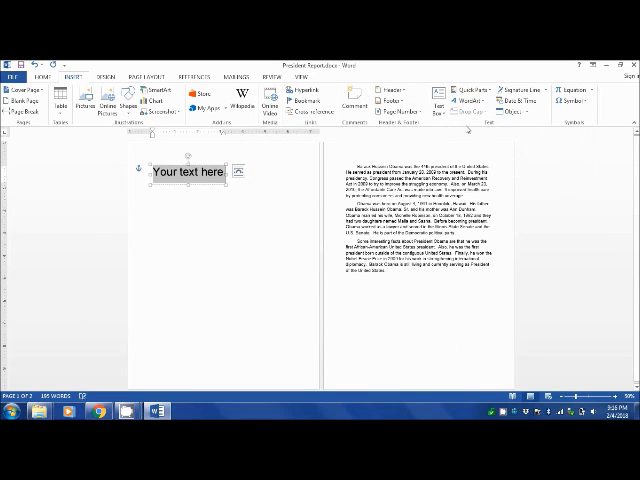
pyautogui.click(190, 171)
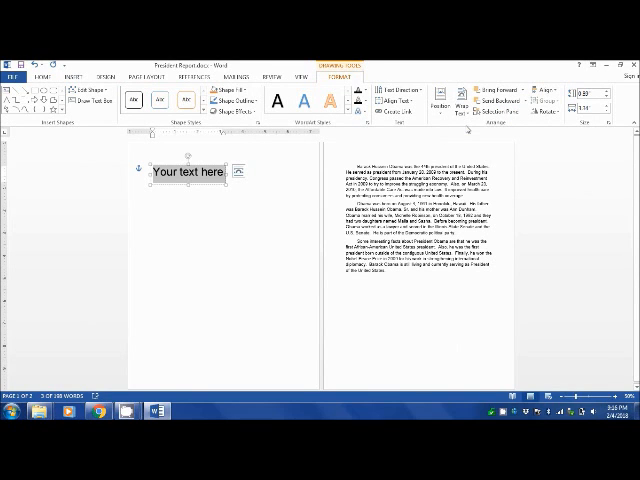
pyautogui.write('President Obama')
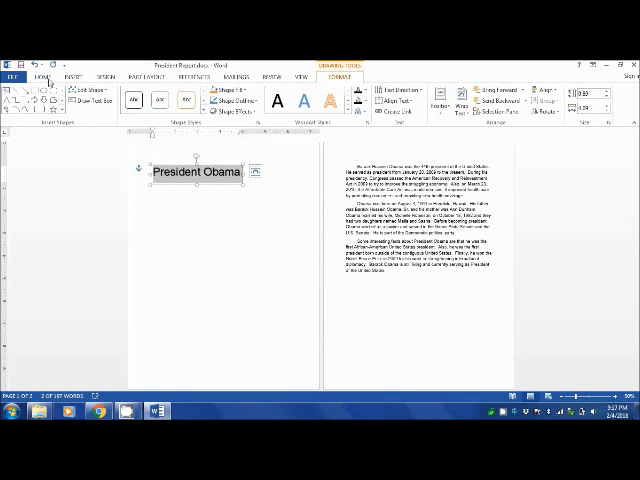
# Set the 'President Obama' WordArt to Broadway, size 40.
pyautogui.click(36, 75)
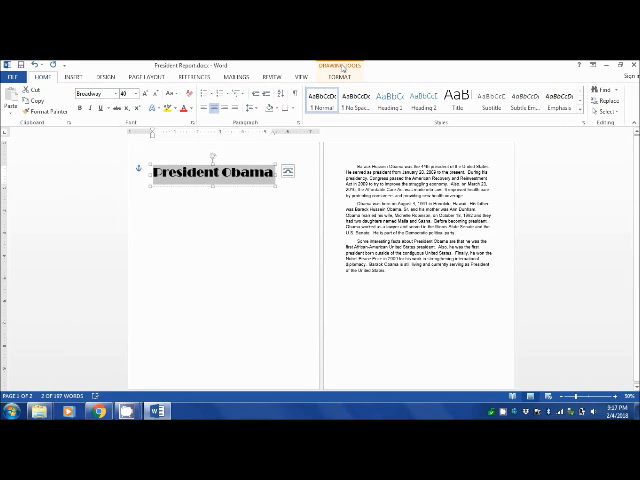
# Color the WordArt title red and apply shadow and reflection text effects.
pyautogui.click(338, 74)
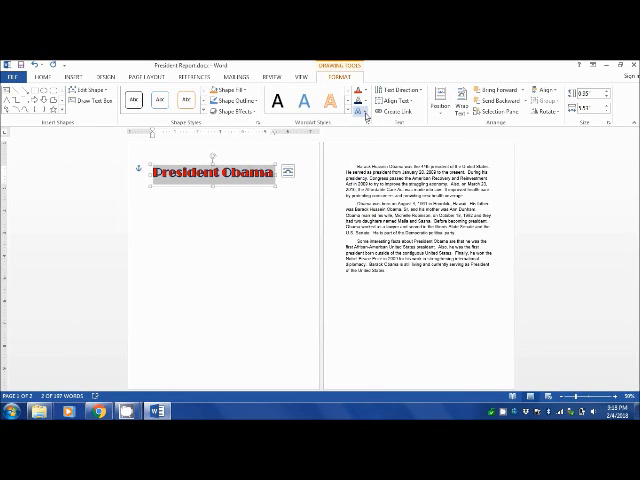
pyautogui.click(360, 100)
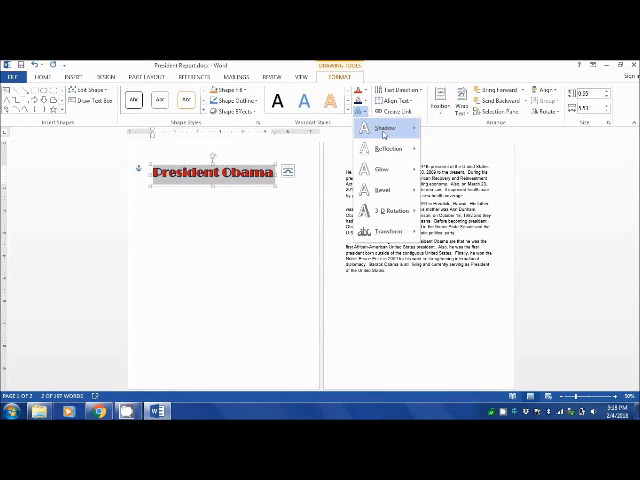
pyautogui.click(382, 131)
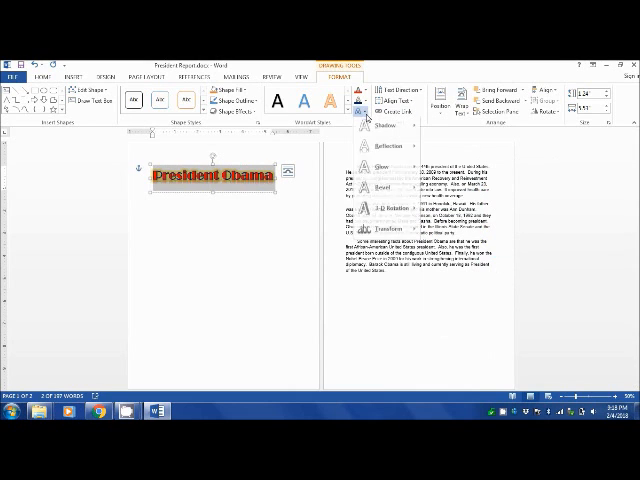
pyautogui.click(380, 188)
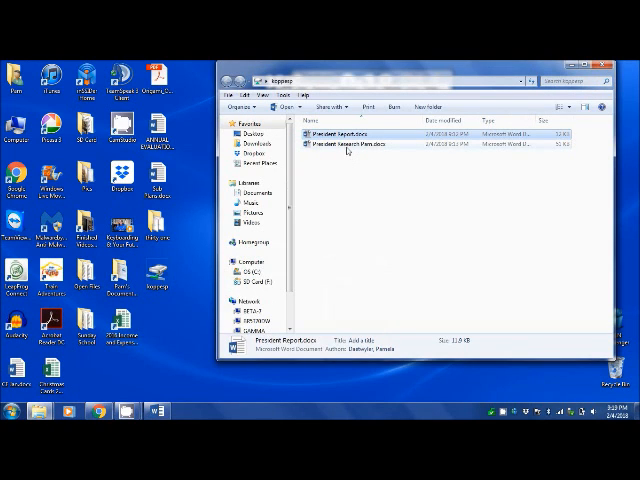
# Open President Research Pam.docx to reach its Obama photo.
pyautogui.doubleClick(350, 152)
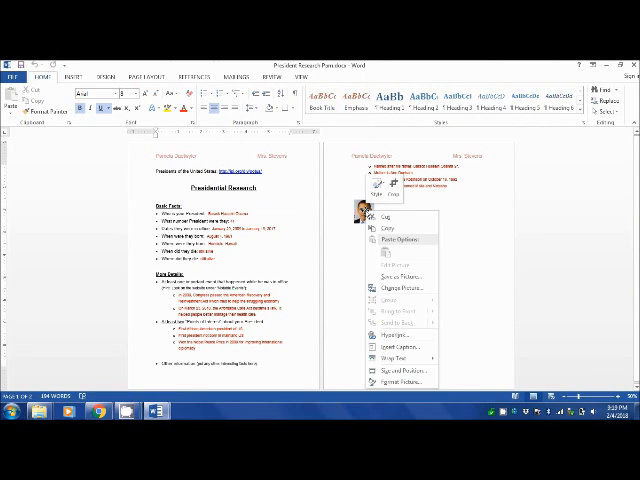
pyautogui.moveTo(385, 231)
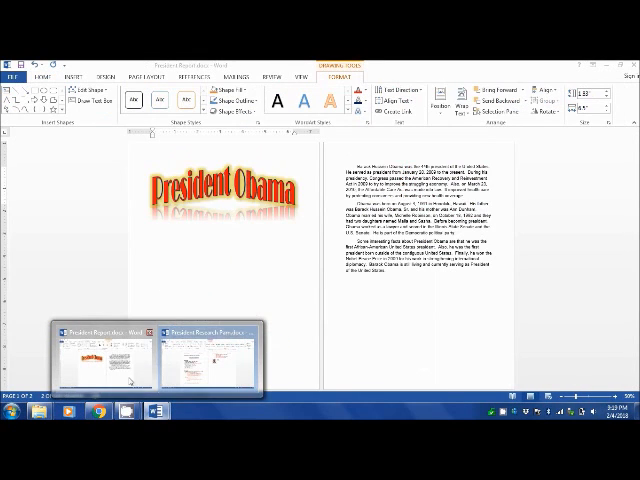
# Set the photo's text wrapping and drag it onto the cover beneath the WordArt.
pyautogui.click(215, 185)
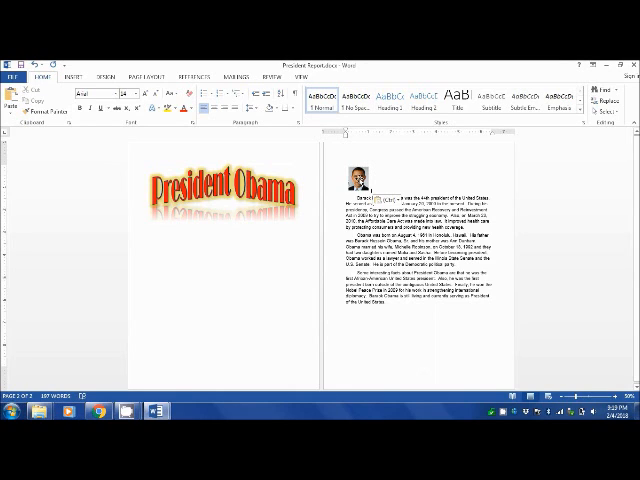
pyautogui.click(354, 190)
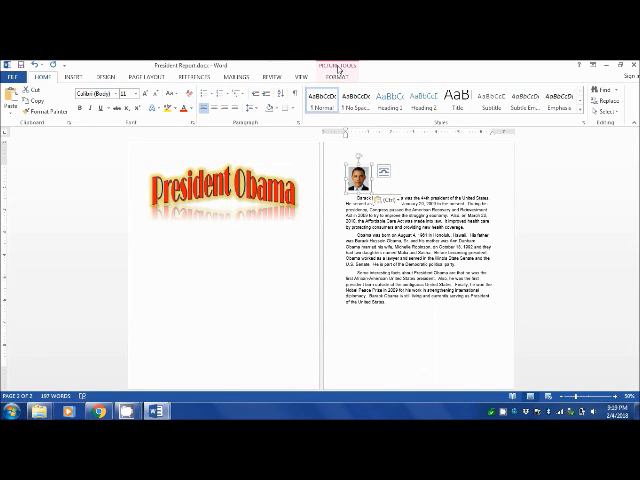
pyautogui.click(345, 66)
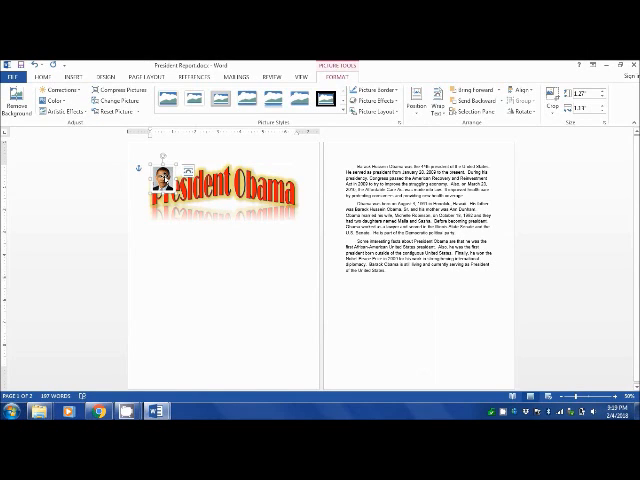
pyautogui.moveTo(158, 180); pyautogui.dragTo(218, 252)
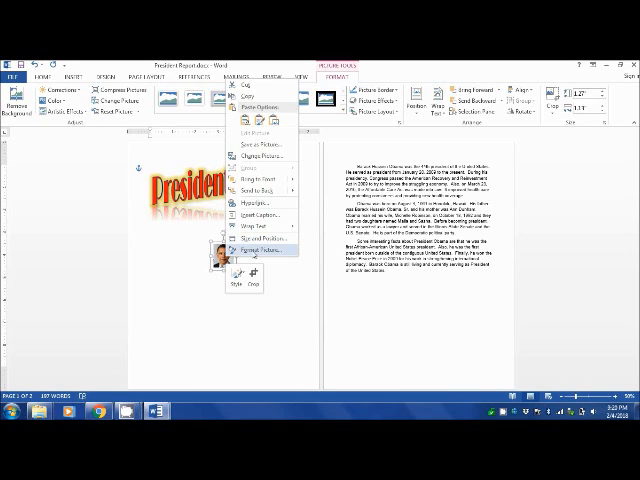
# Resize the cover photo to 3" tall with aspect ratio locked.
pyautogui.click(250, 257)
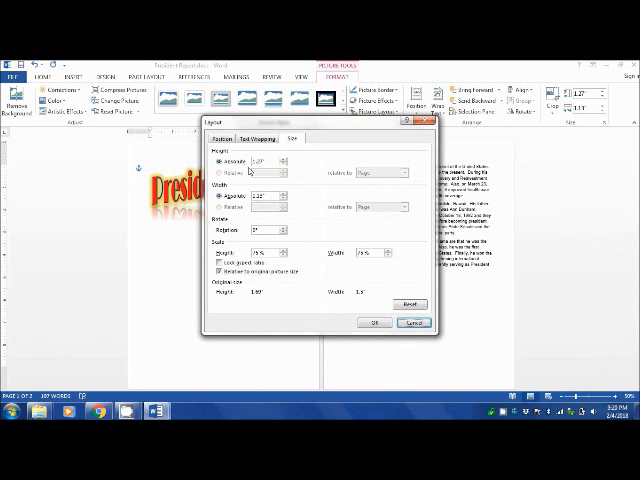
pyautogui.click(213, 138)
pyautogui.write('3')
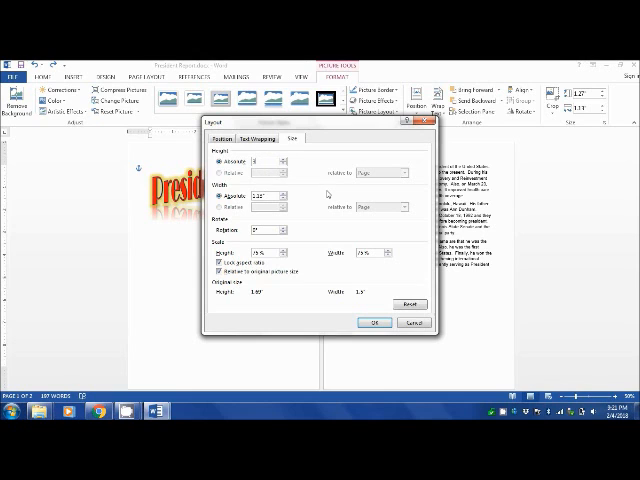
pyautogui.click(374, 322)
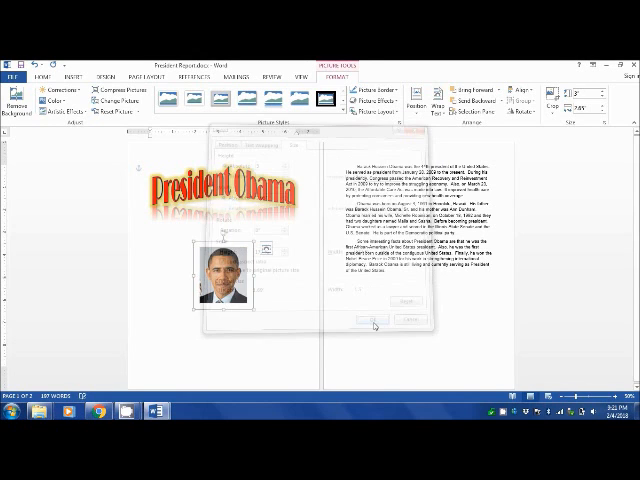
# Show the built-in text box designs from the Insert tab.
pyautogui.click(375, 323)
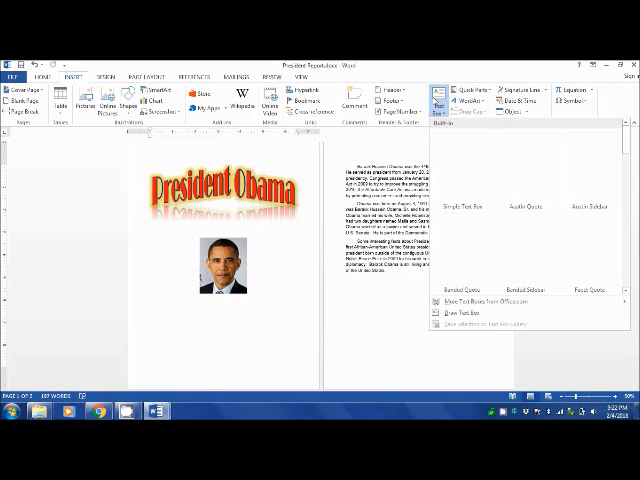
# Draw a custom text box beneath Obama's photo and switch to Home formatting.
pyautogui.click(453, 322)
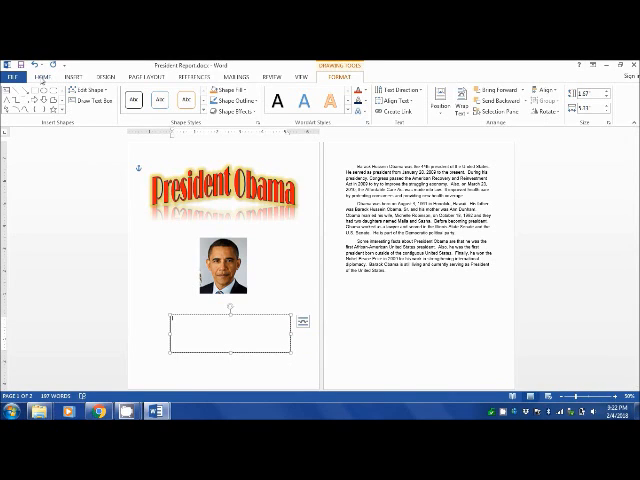
pyautogui.click(30, 75)
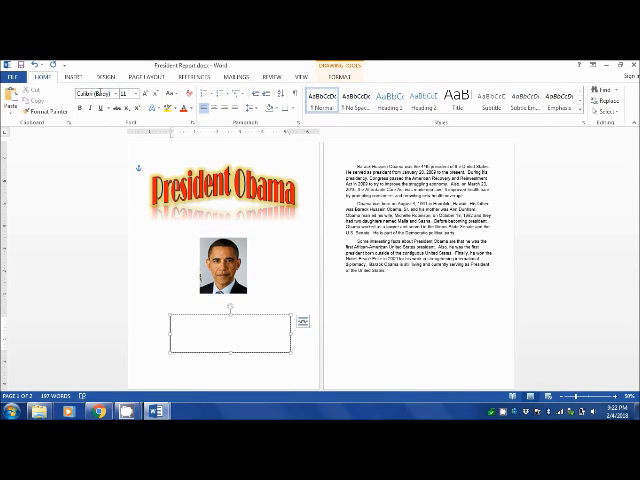
pyautogui.moveTo(108, 94)
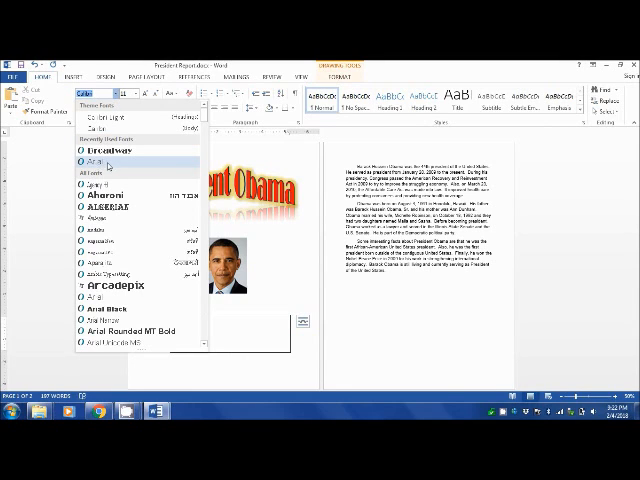
pyautogui.click(95, 161)
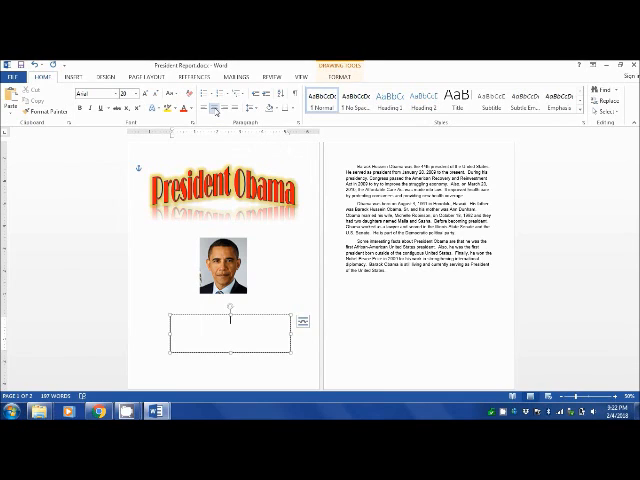
pyautogui.write('President Research Report')
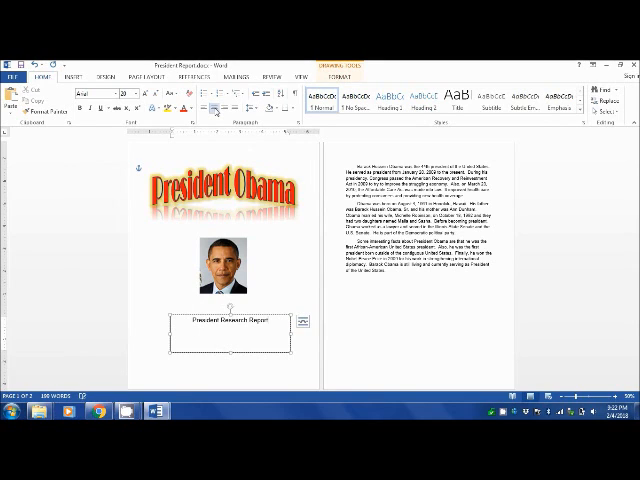
pyautogui.write('by')
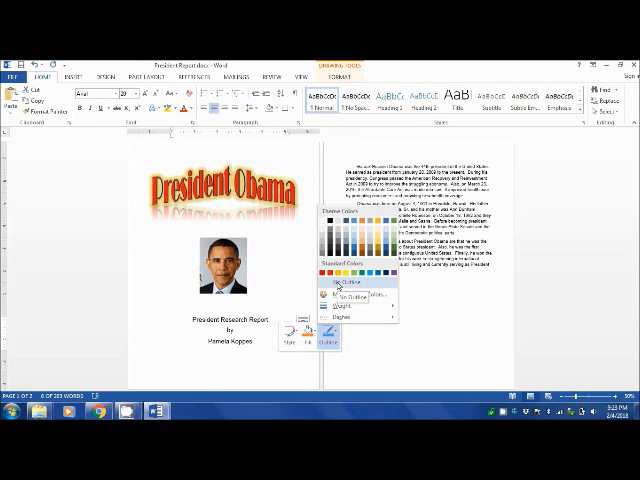
# Set the text box to No Outline and go to the File information page.
pyautogui.click(347, 294)
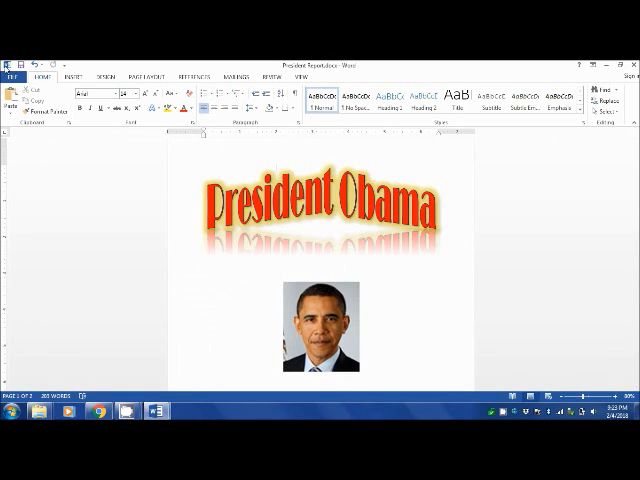
pyautogui.click(14, 75)
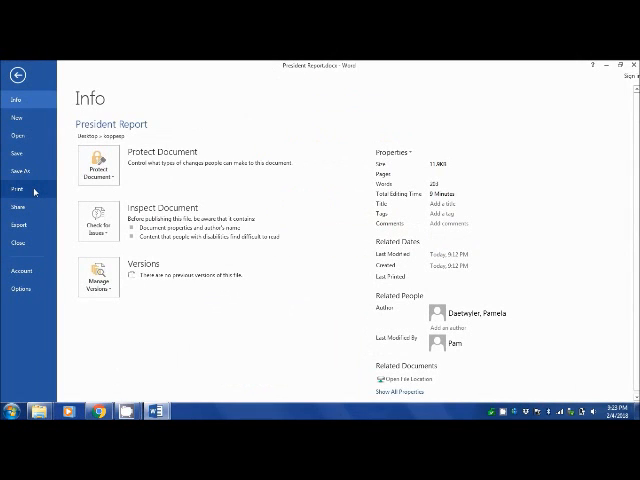
# Print President Report on the Brother HL 5370DW series printer.
pyautogui.click(15, 187)
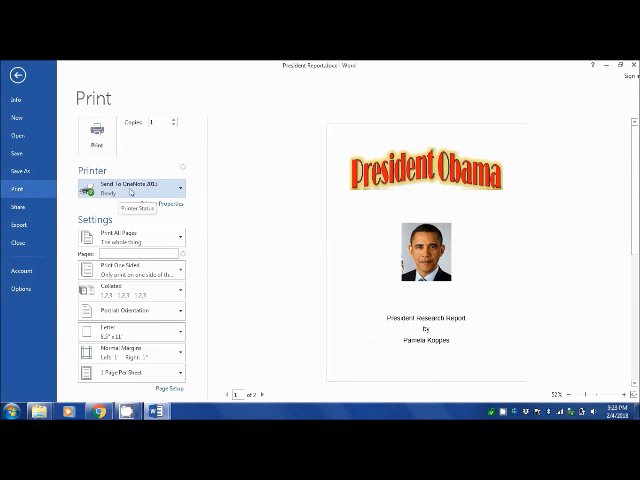
pyautogui.click(135, 188)
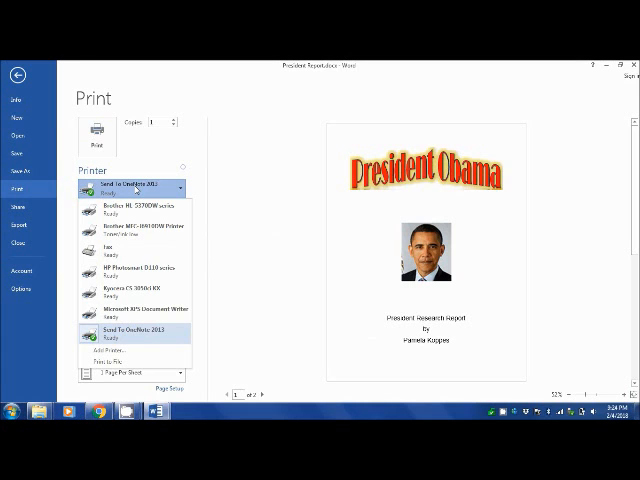
pyautogui.moveTo(133, 195)
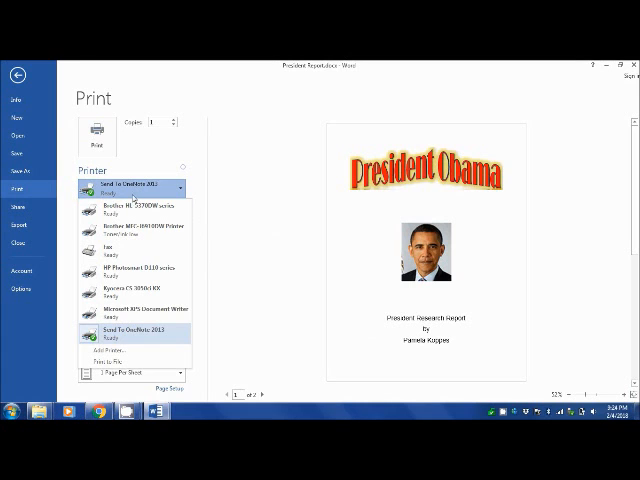
pyautogui.moveTo(130, 208)
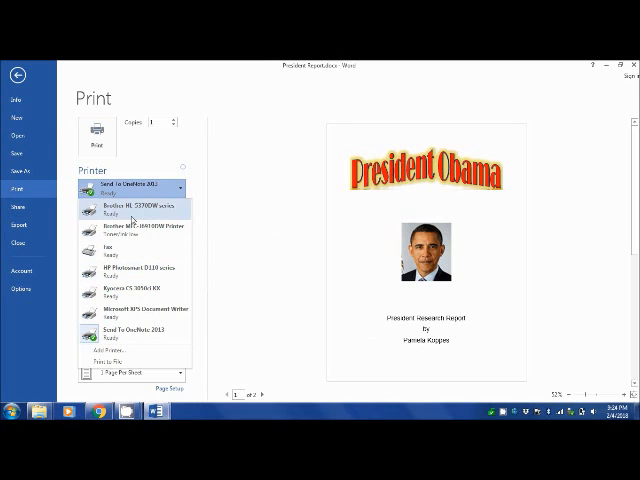
pyautogui.click(130, 207)
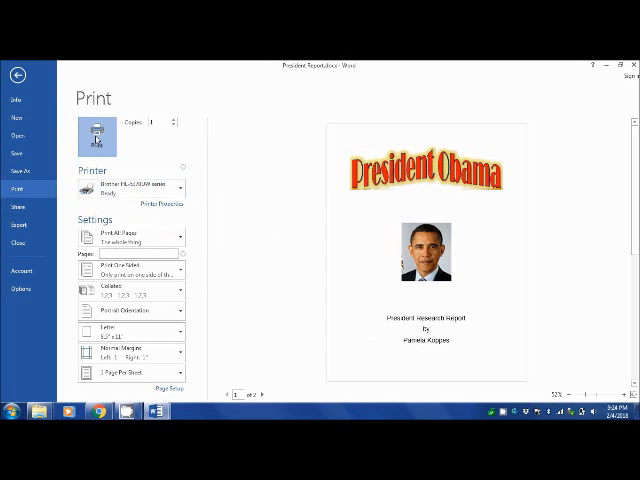
pyautogui.click(18, 77)
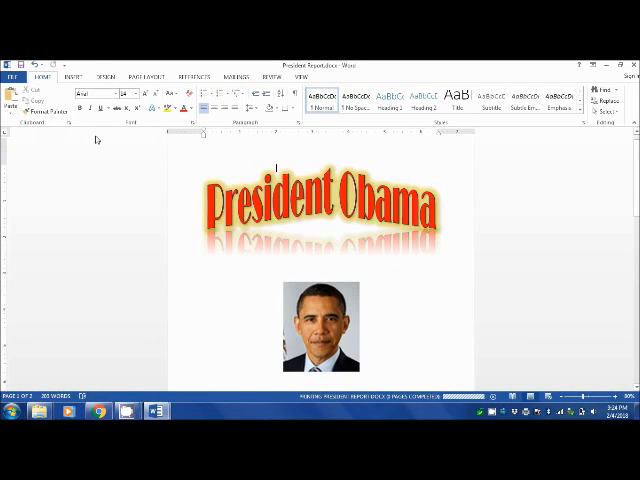